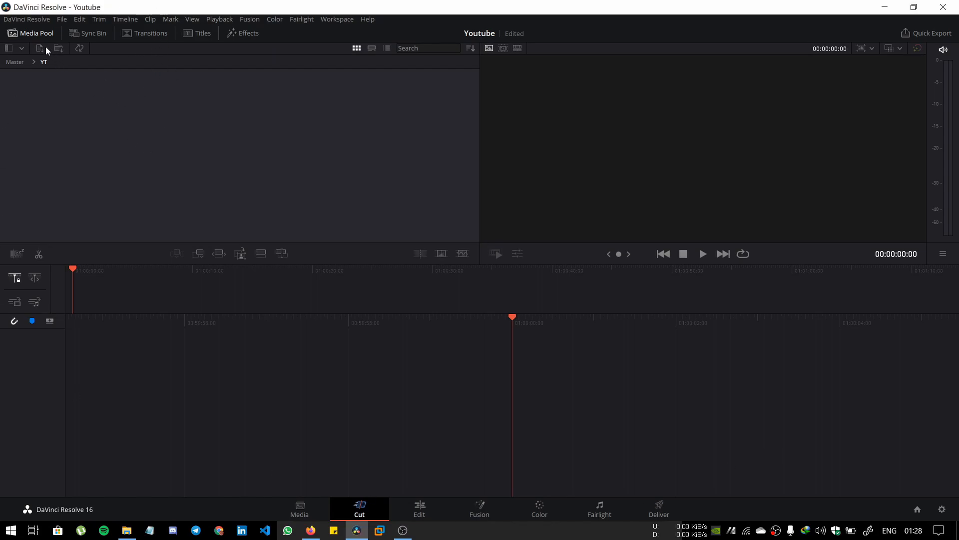
Step: Open and dismiss the import window and the first recording's options menu
left_click(38, 48)
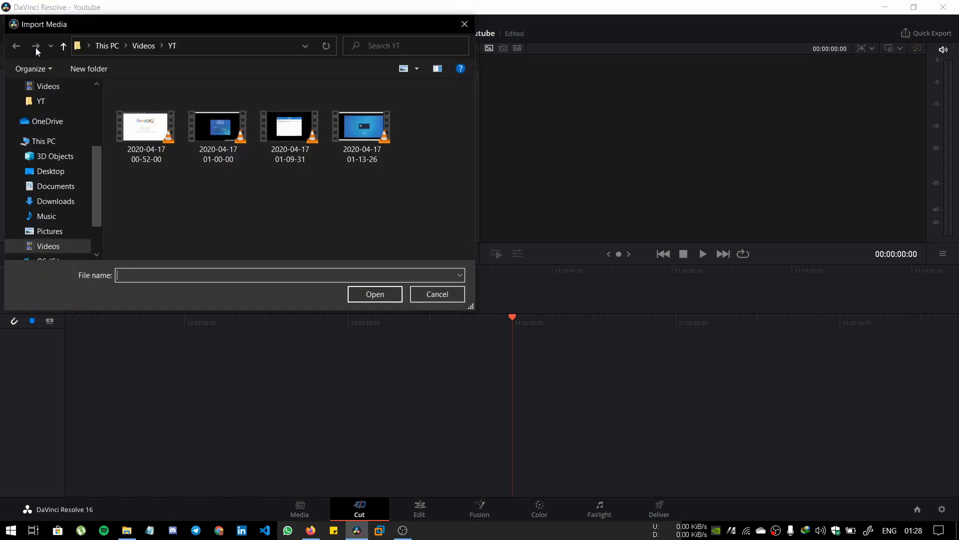
left_click(437, 295)
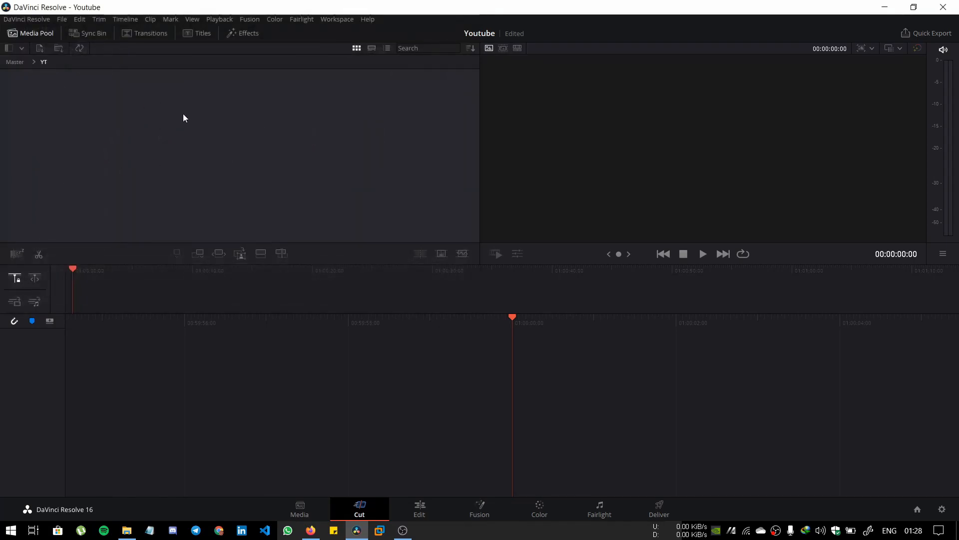
mouse_move(171, 152)
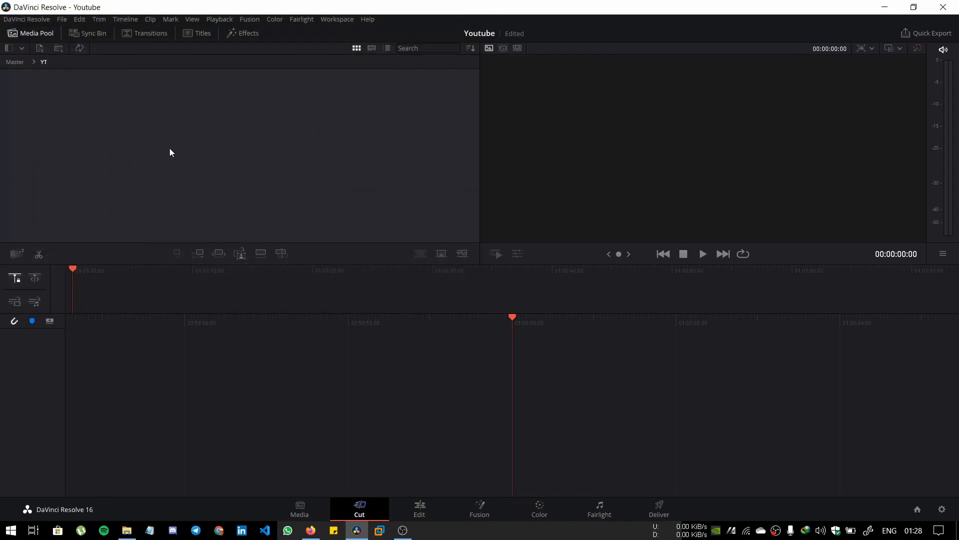
mouse_move(289, 115)
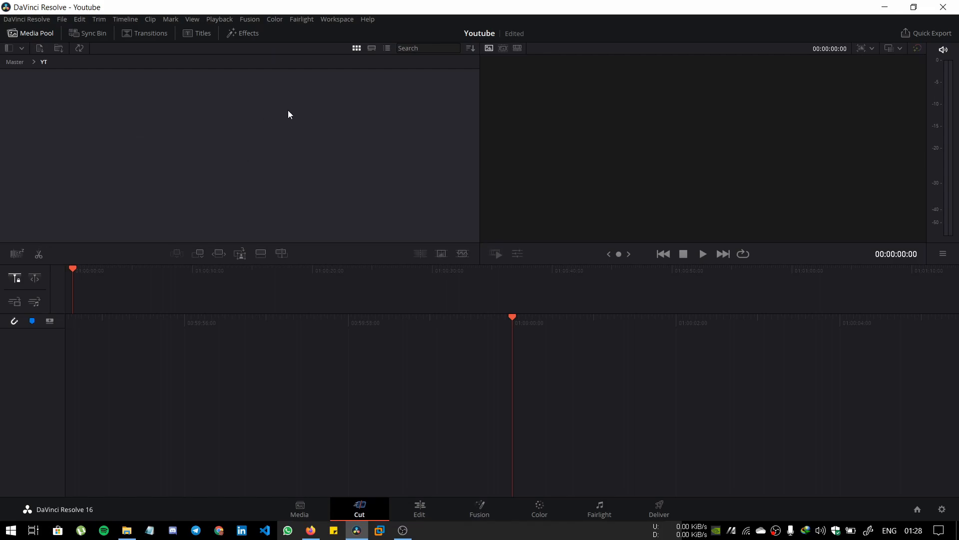
mouse_move(126, 530)
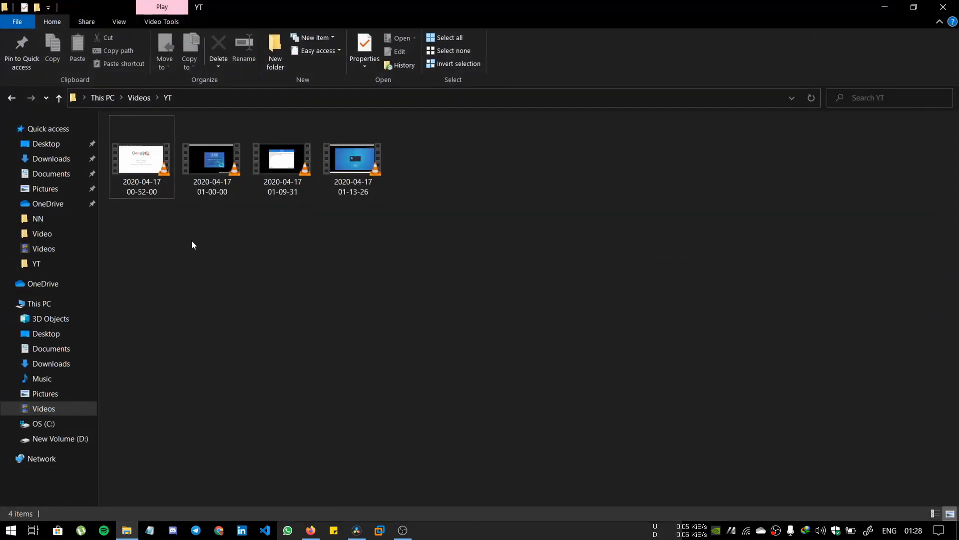
right_click(141, 156)
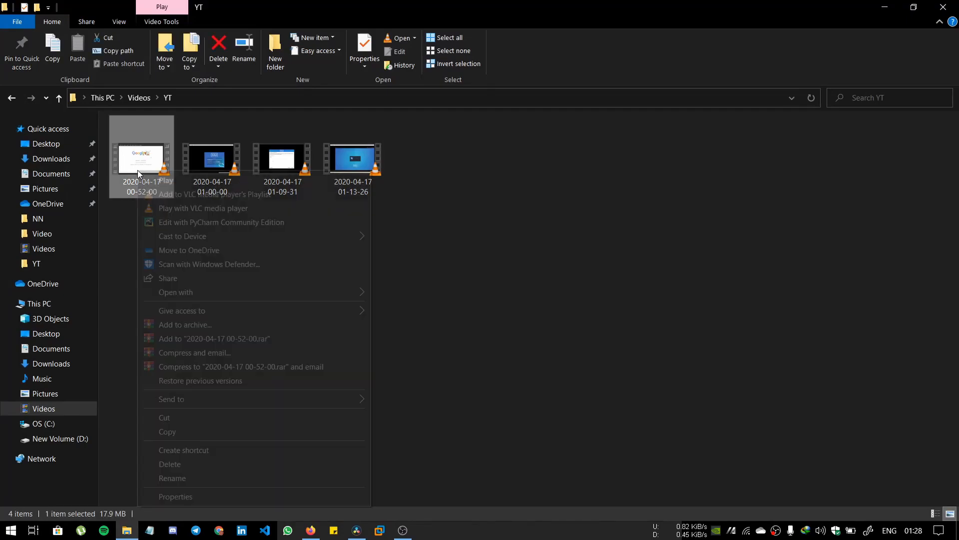
left_click(282, 508)
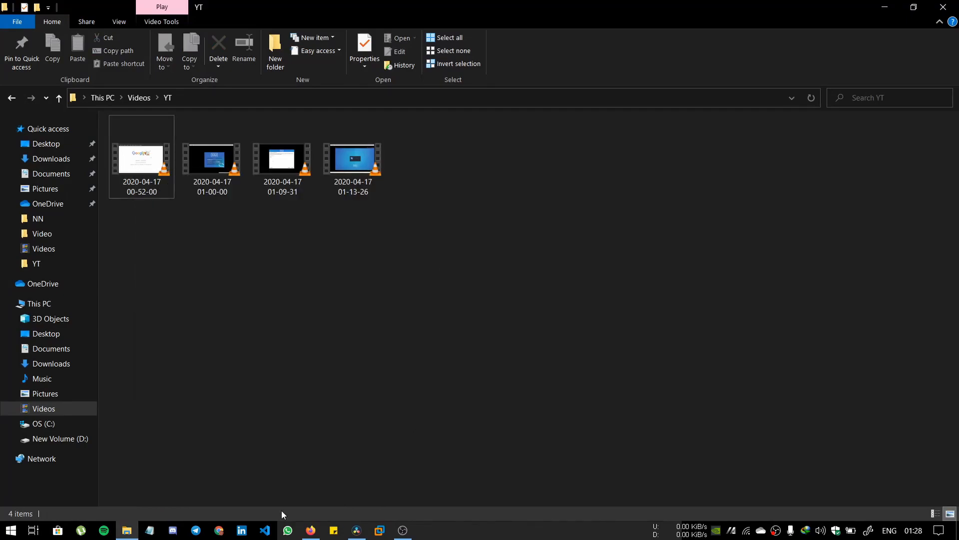
left_click(10, 530)
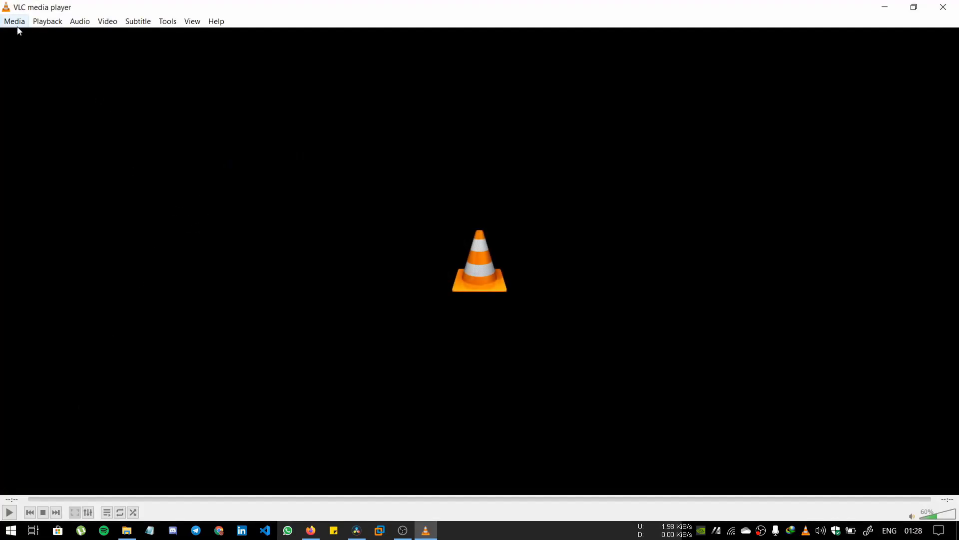
left_click(14, 21)
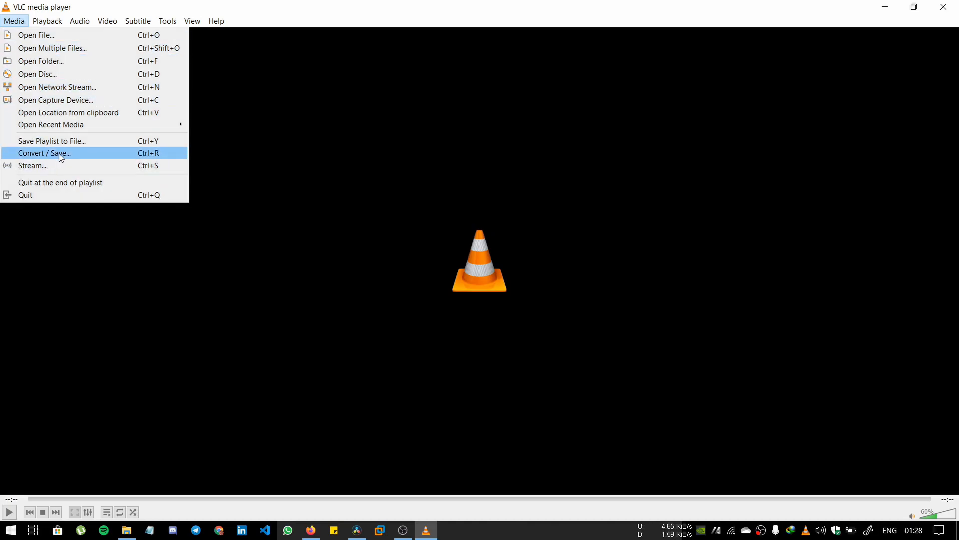
left_click(44, 152)
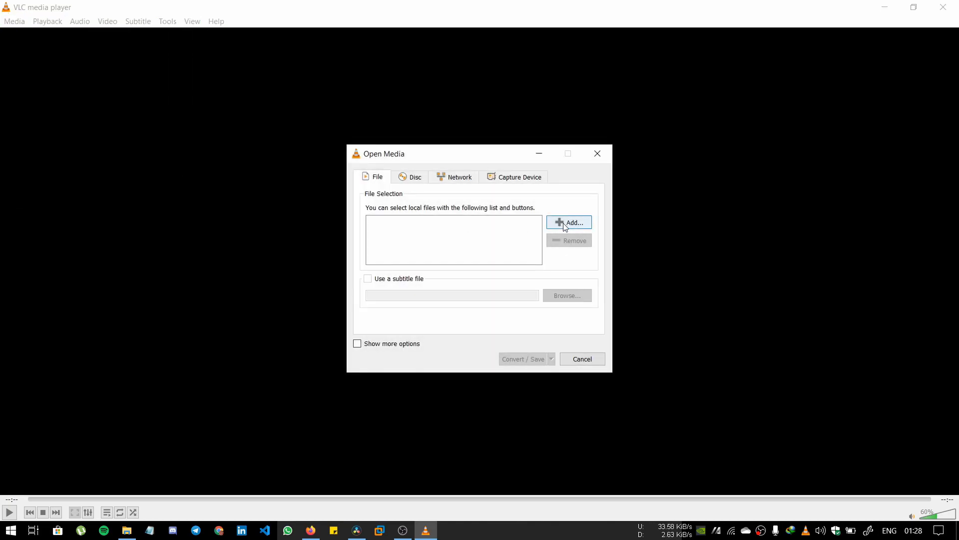
left_click(569, 222)
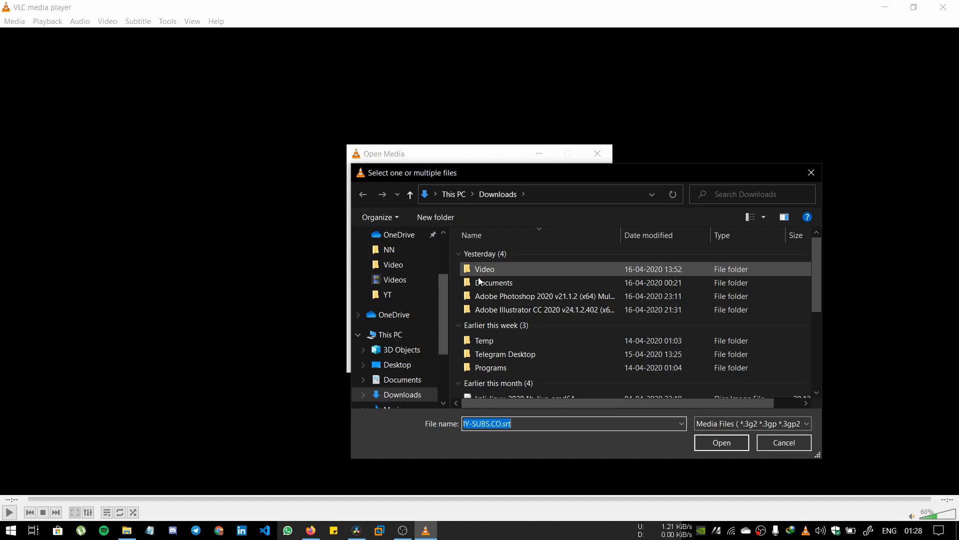
scroll("down", 3)
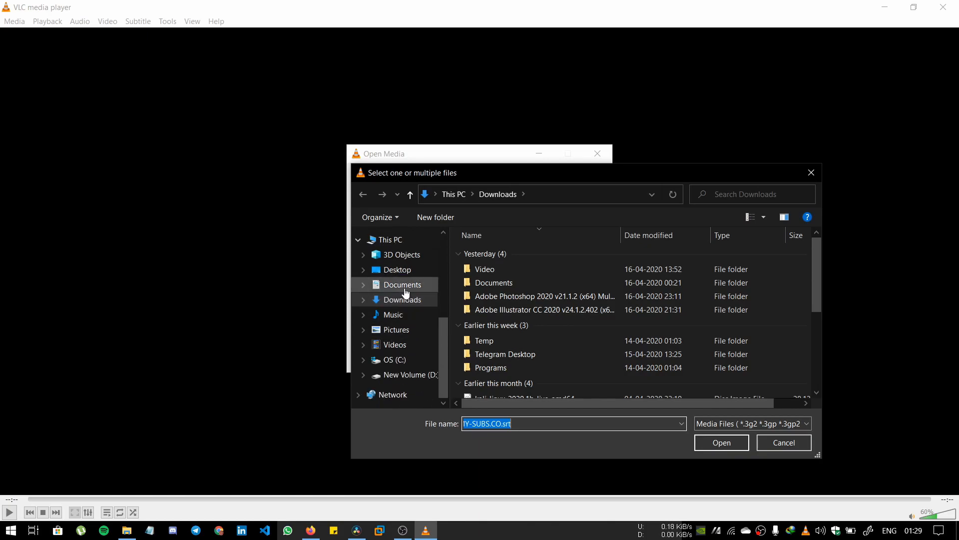
left_click(395, 344)
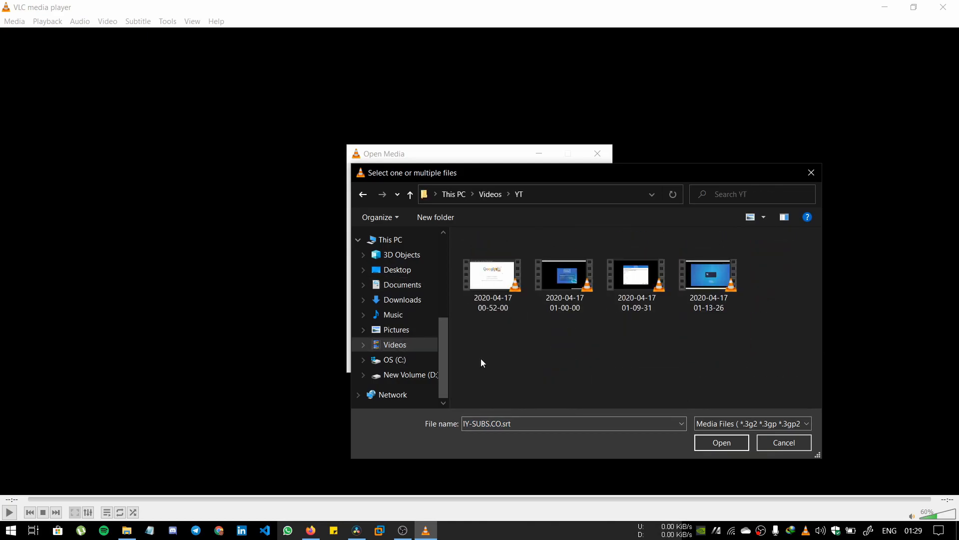
left_click(492, 273)
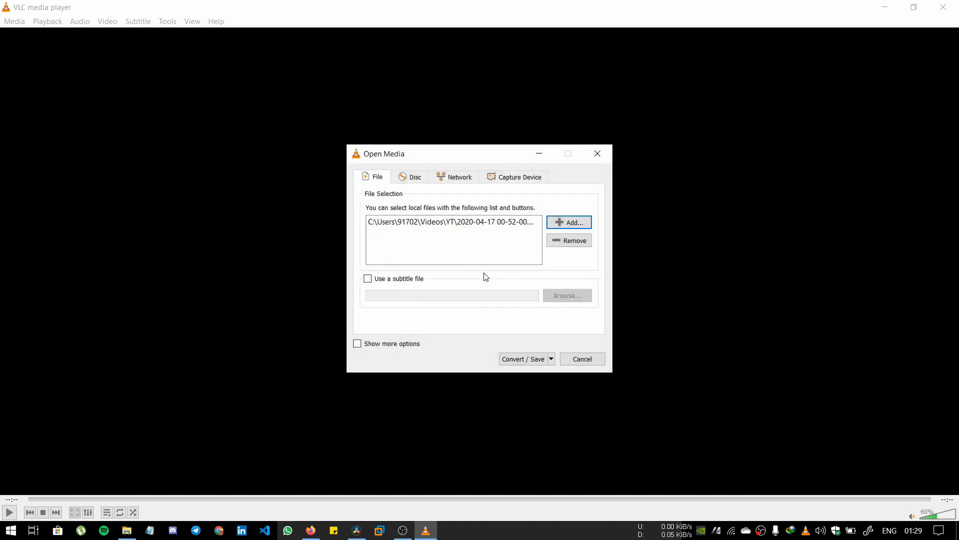
mouse_move(568, 240)
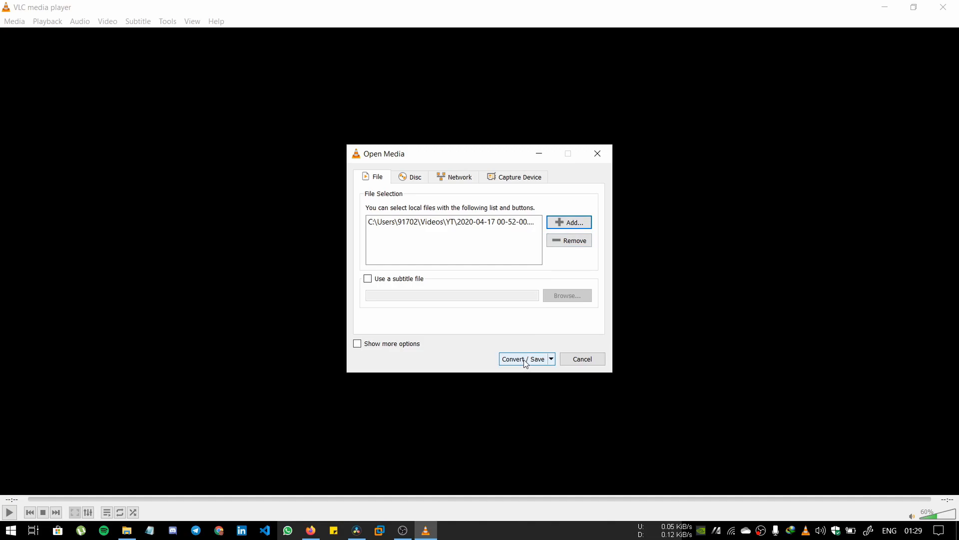
Step: Continue to the conversion settings and select the H.264 + MP3 (MP4) profile
left_click(519, 359)
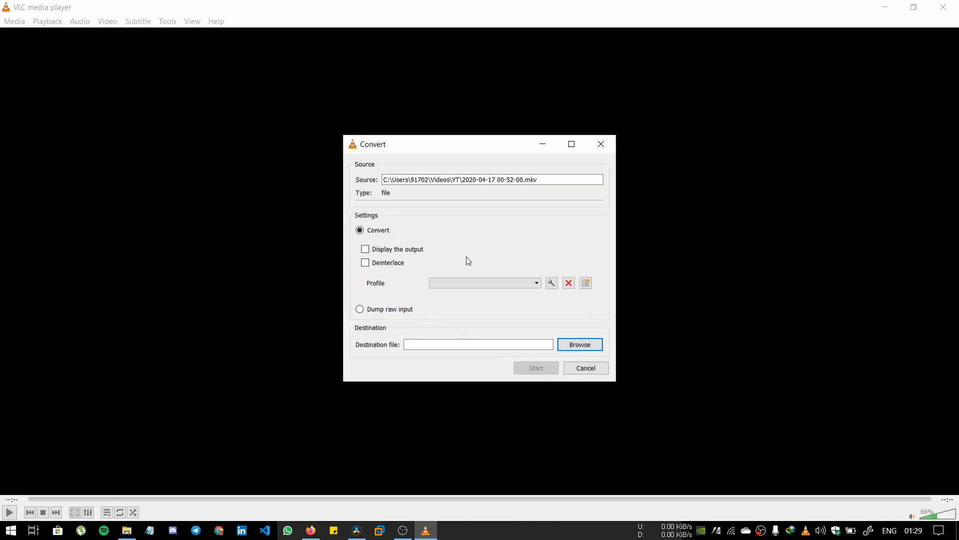
left_click(483, 282)
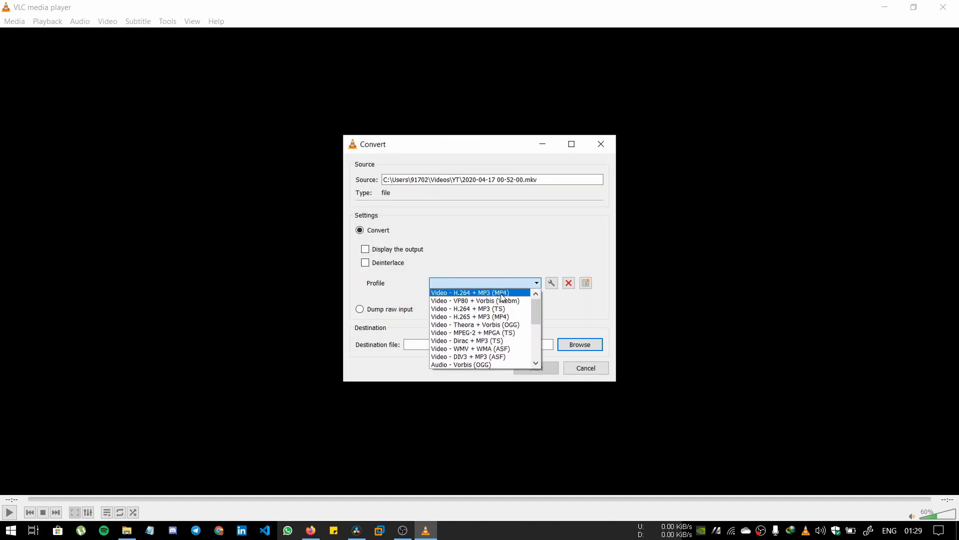
mouse_move(512, 300)
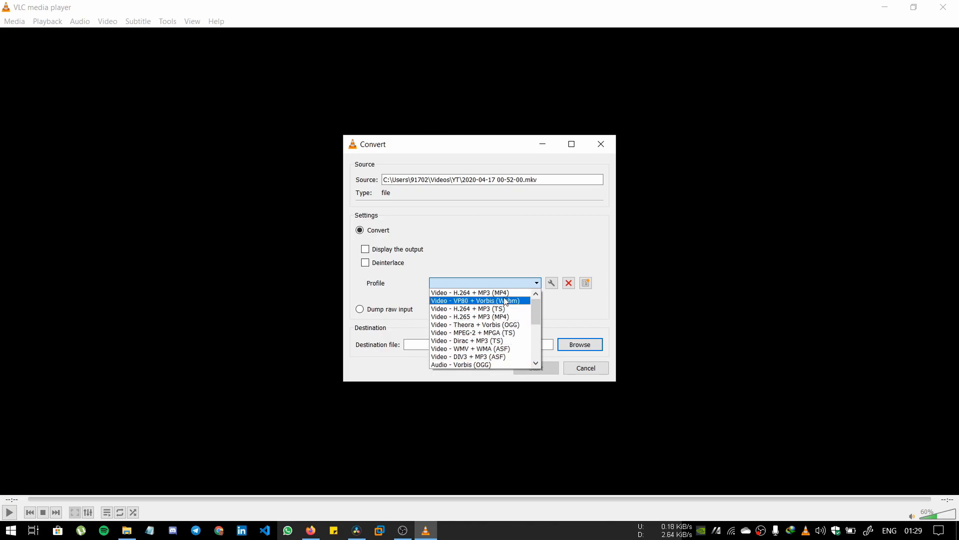
left_click(470, 292)
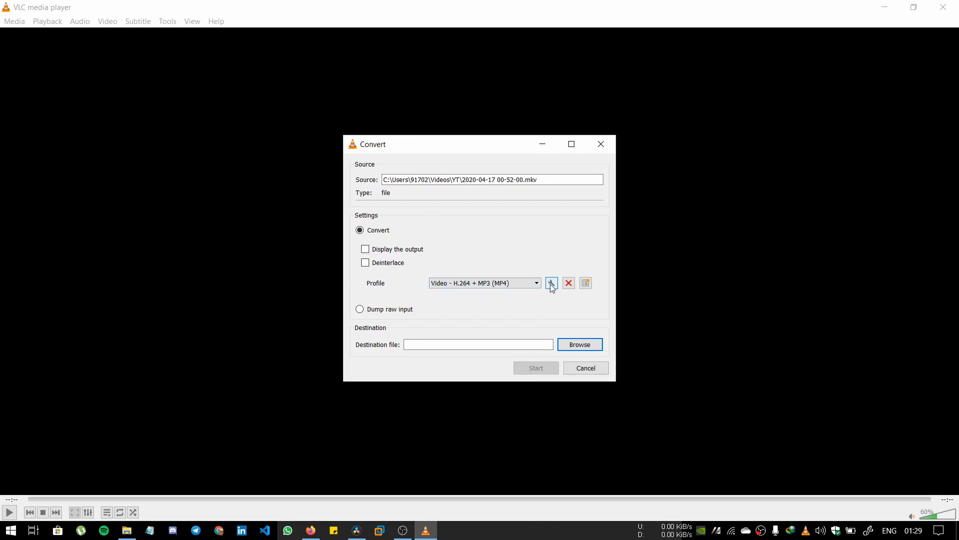
Step: Edit the profile so its audio codec is MPEG 4 Audio (AAC)
left_click(551, 283)
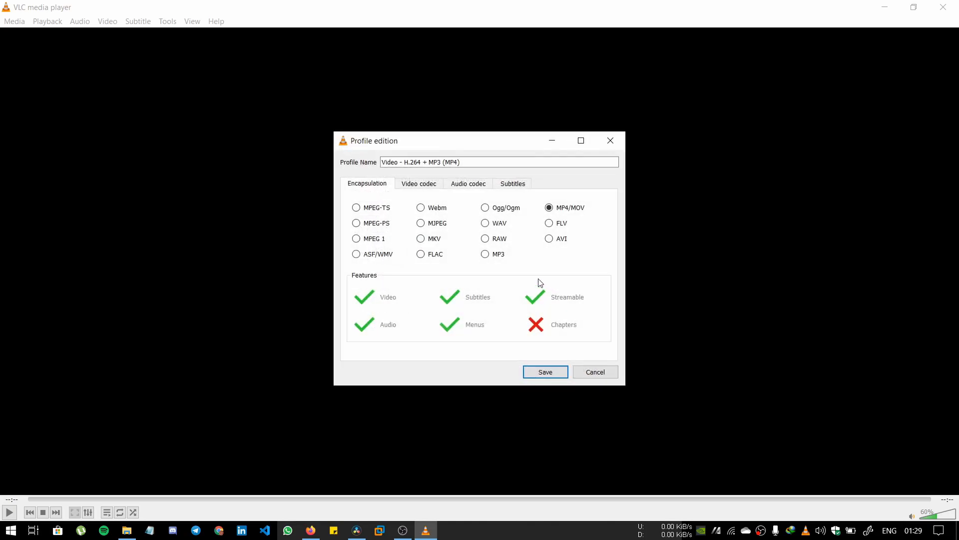
left_click(468, 183)
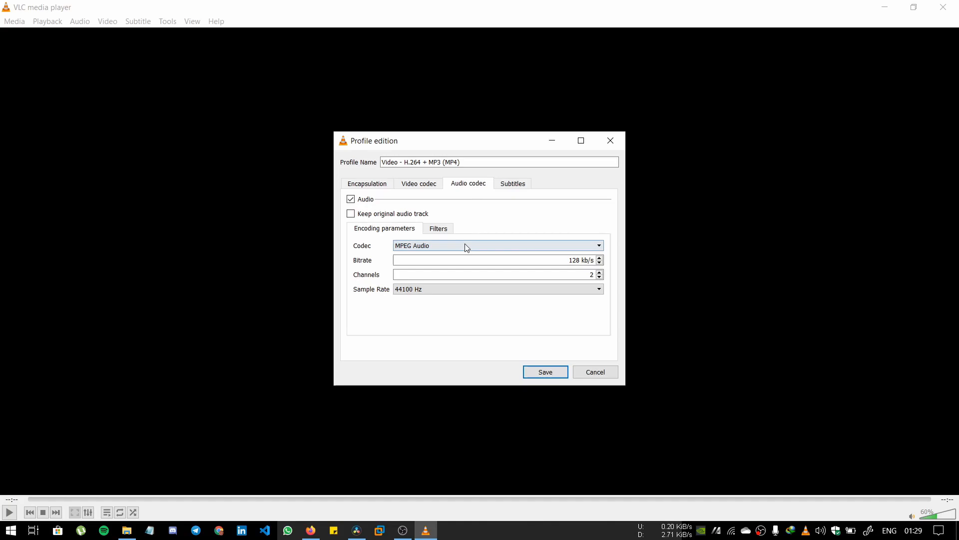
left_click(497, 246)
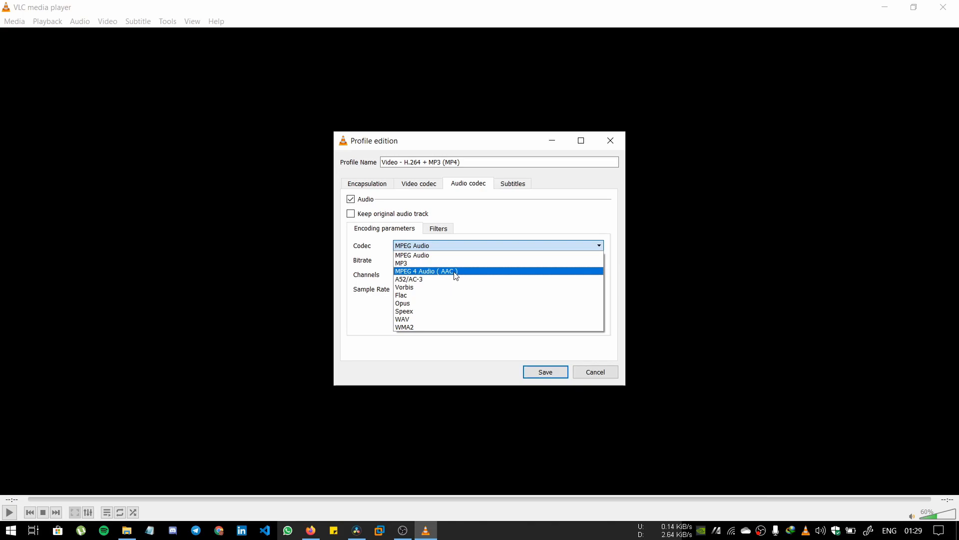
left_click(544, 371)
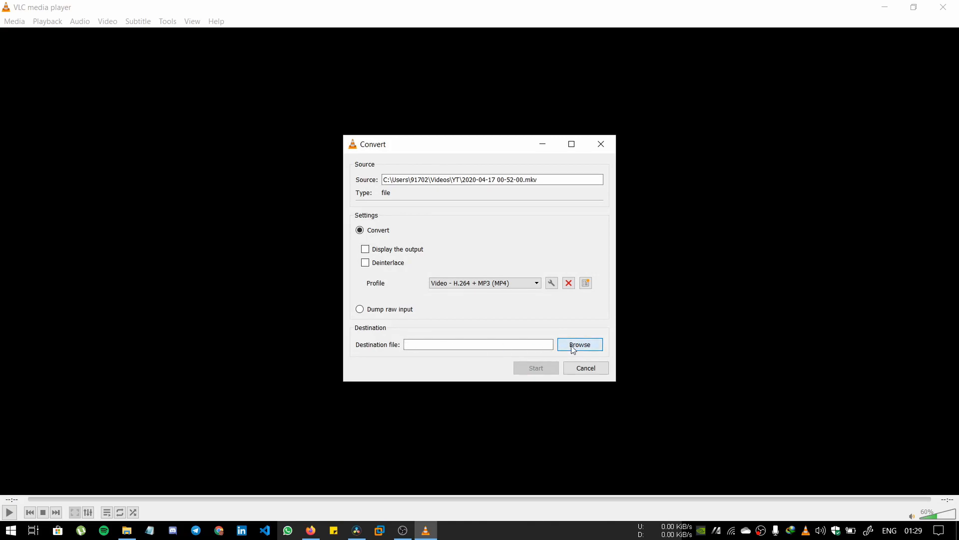
Step: Browse for the converted file's destination in the Videos > YT folder
left_click(579, 343)
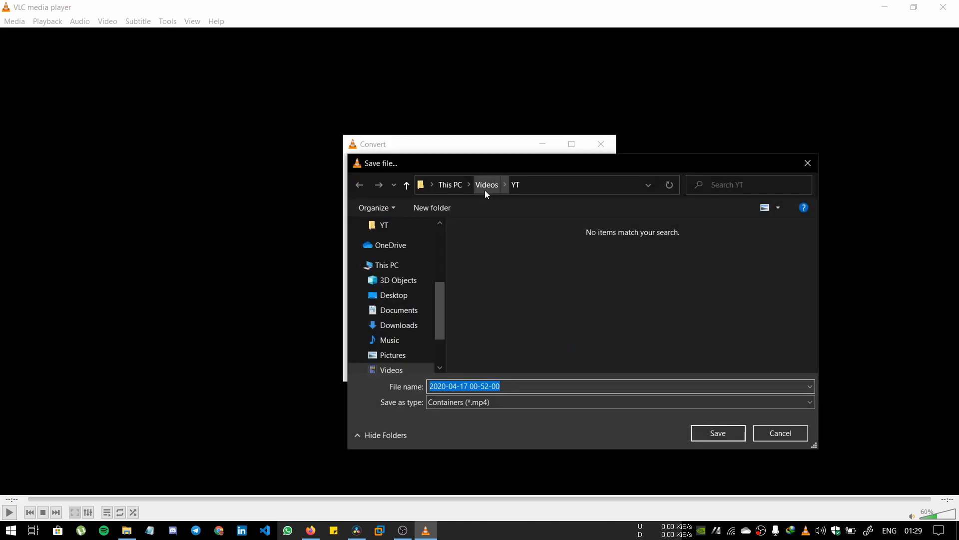
left_click(486, 184)
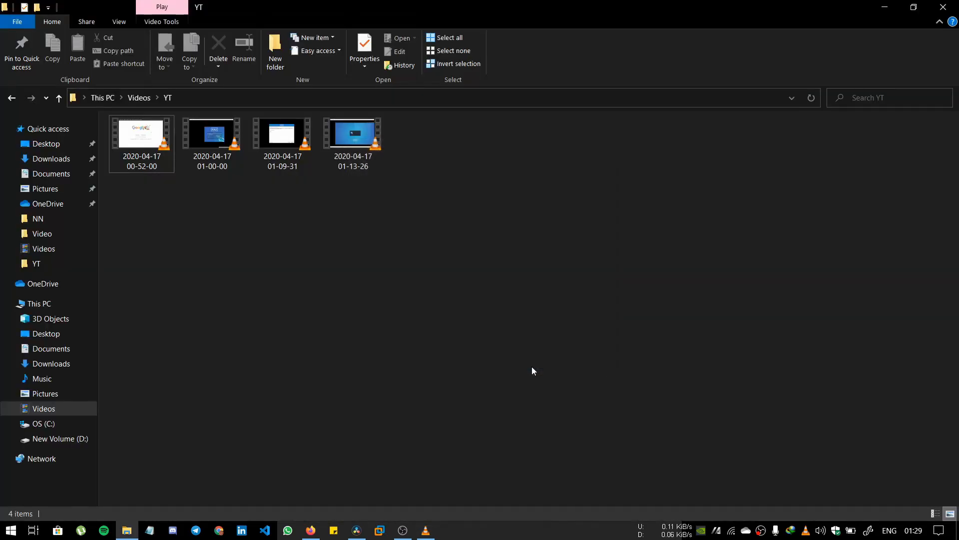
mouse_move(438, 465)
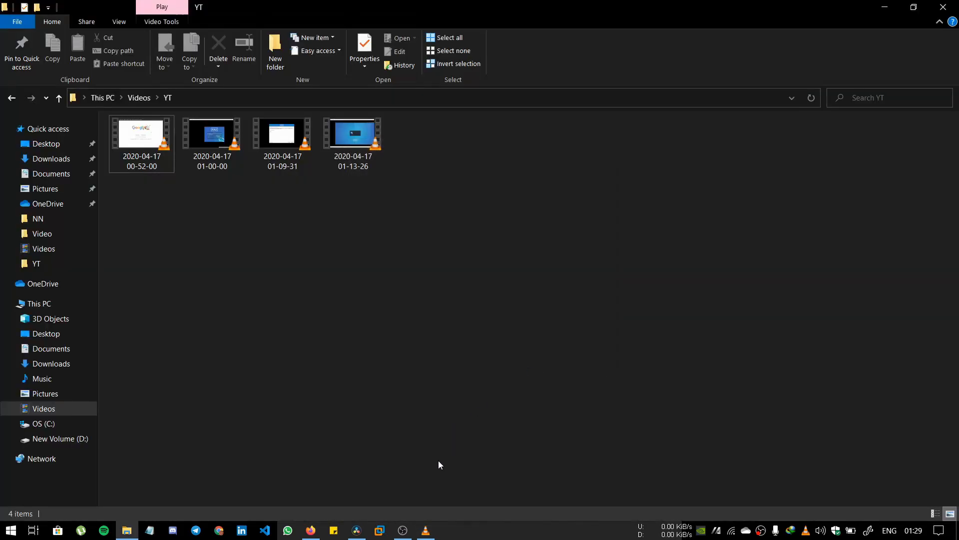
Step: Pick the destination to start converting, then visit DaVinci Resolve's Media page meanwhile
double_click(141, 133)
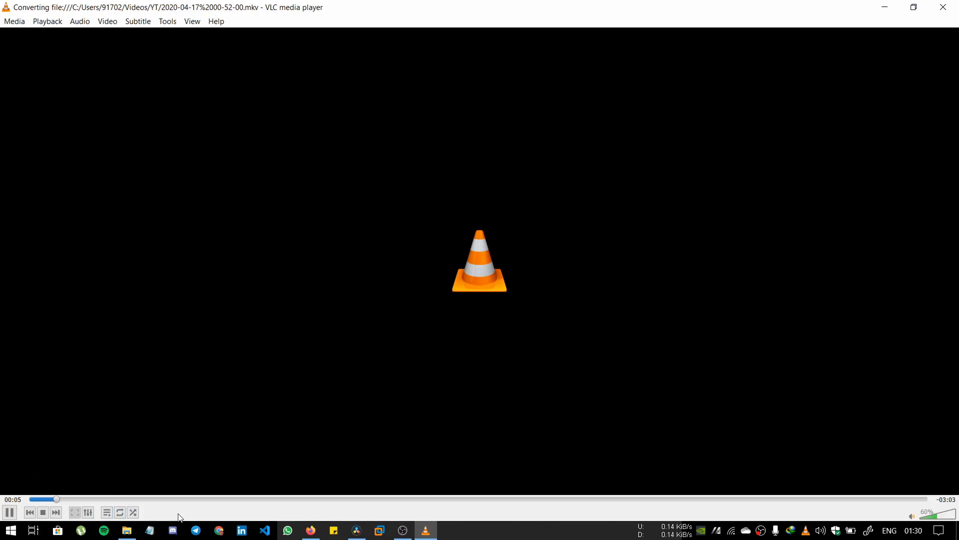
mouse_move(234, 459)
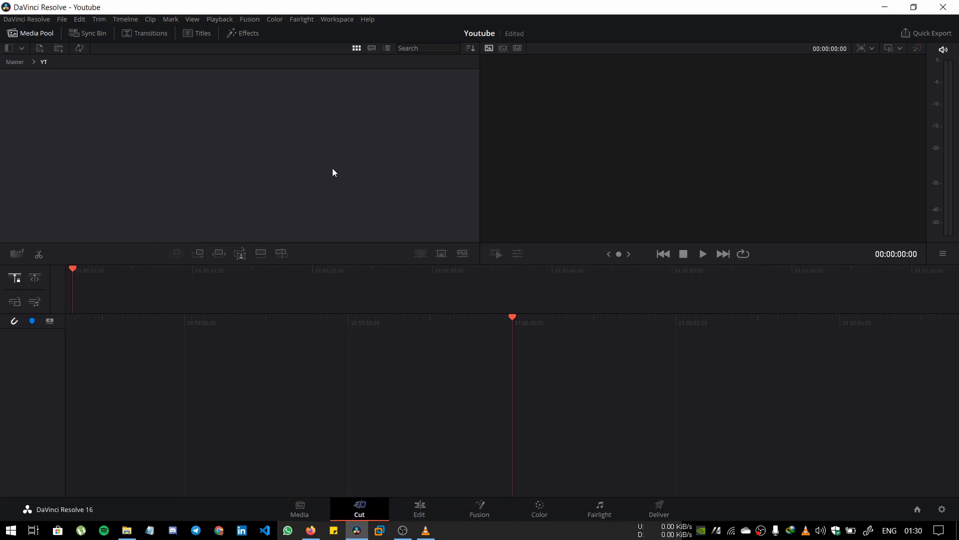
mouse_move(300, 161)
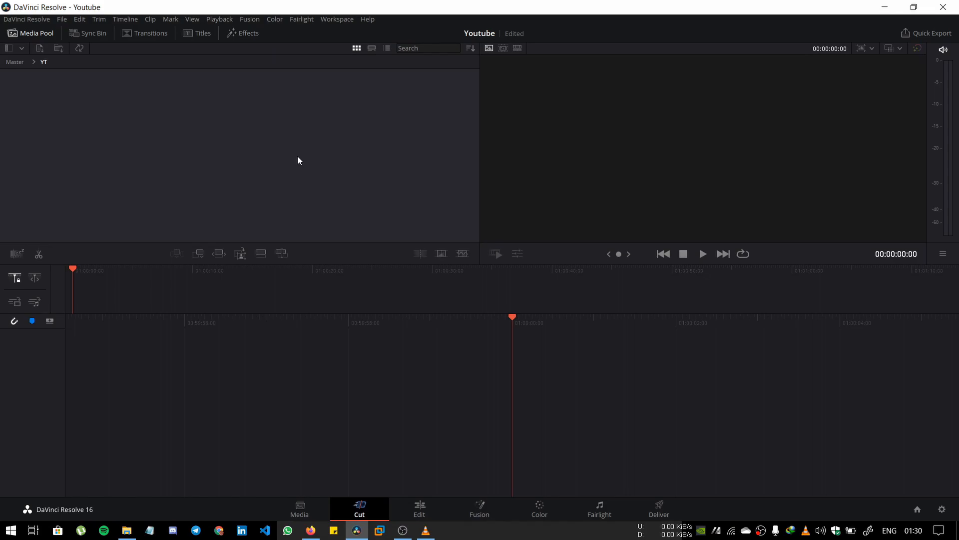
mouse_move(809, 4)
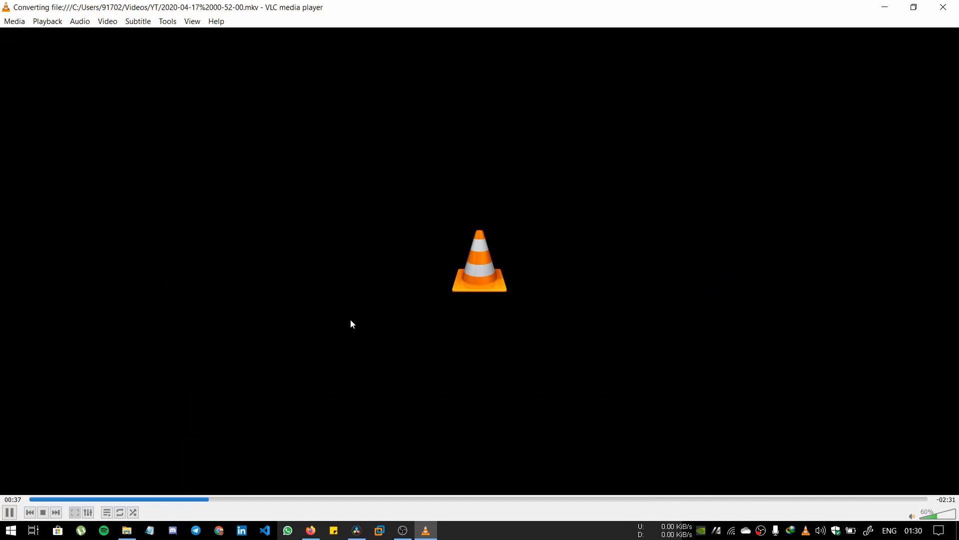
mouse_move(346, 445)
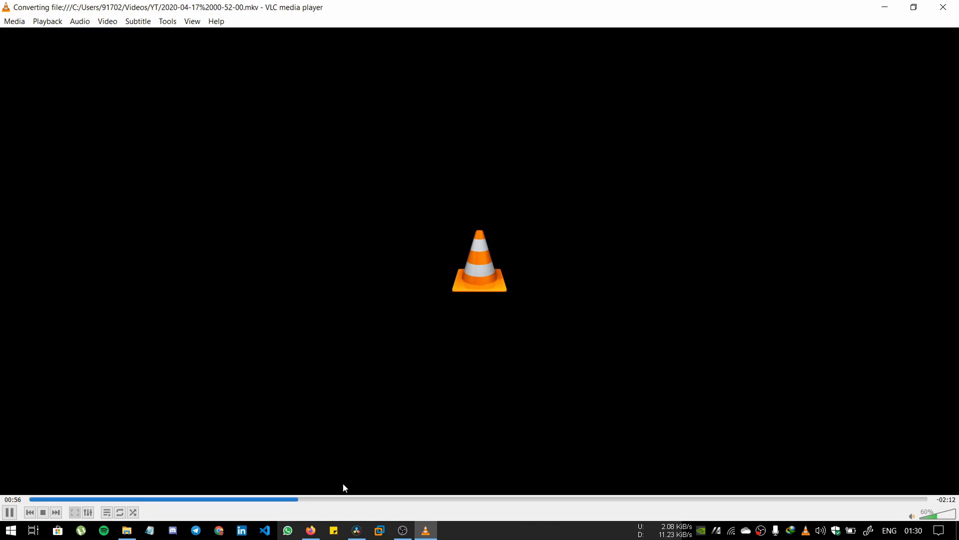
left_click(333, 531)
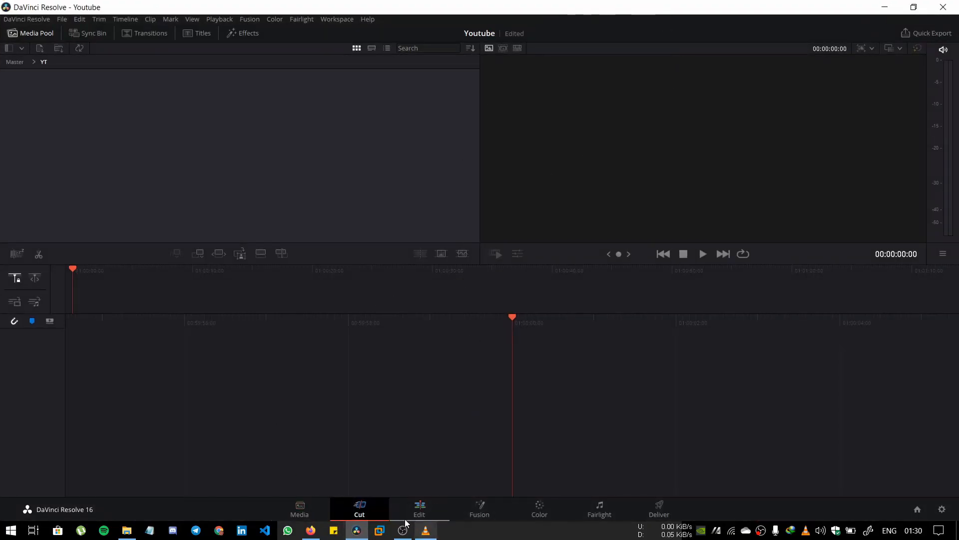
left_click(299, 508)
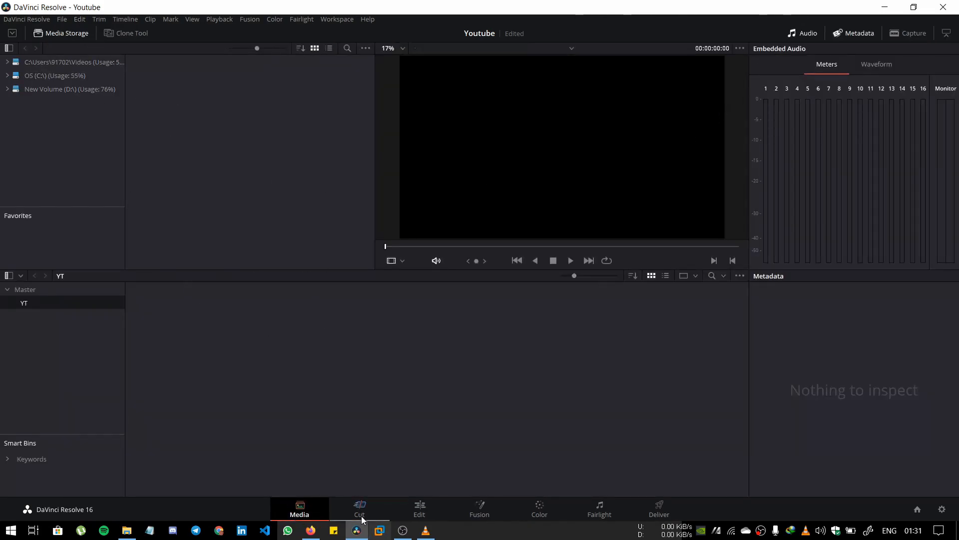
left_click(420, 509)
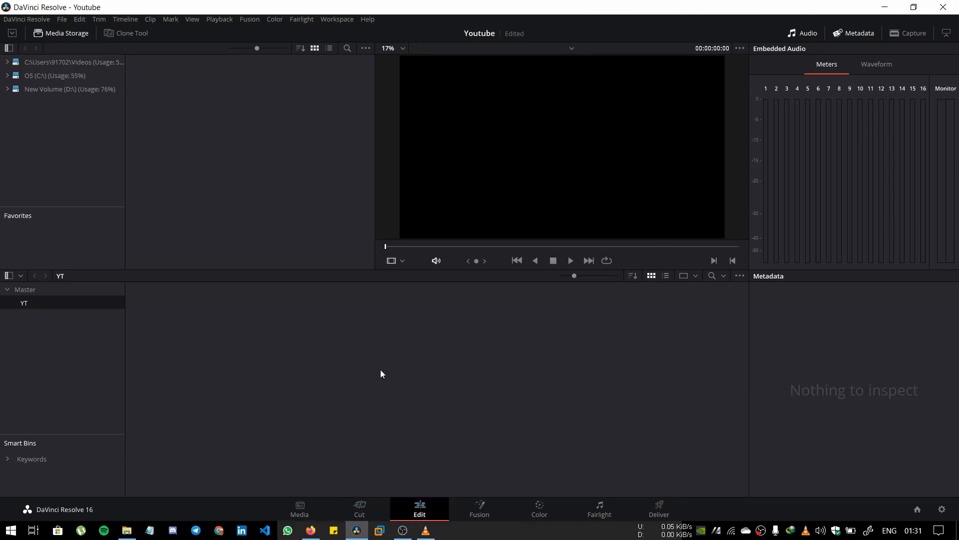
left_click(122, 33)
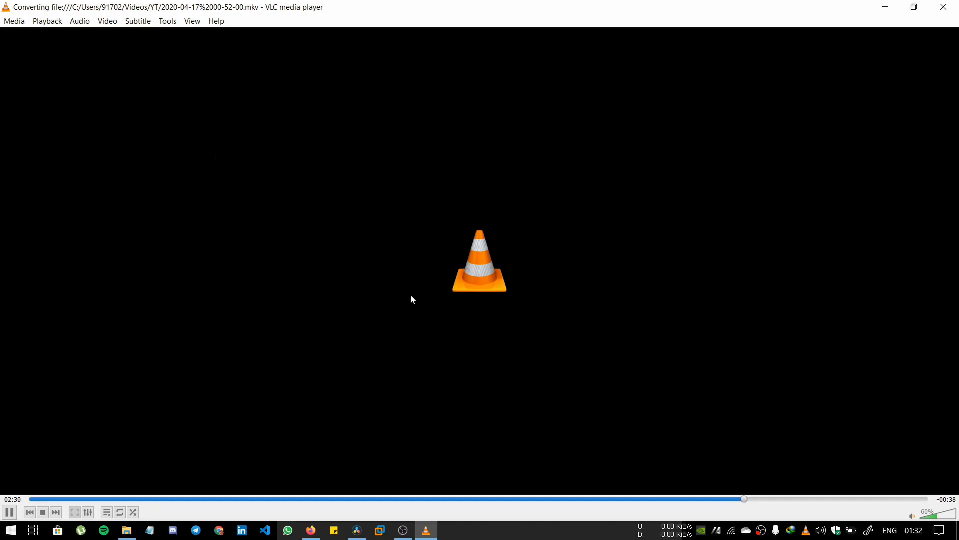
left_click(13, 21)
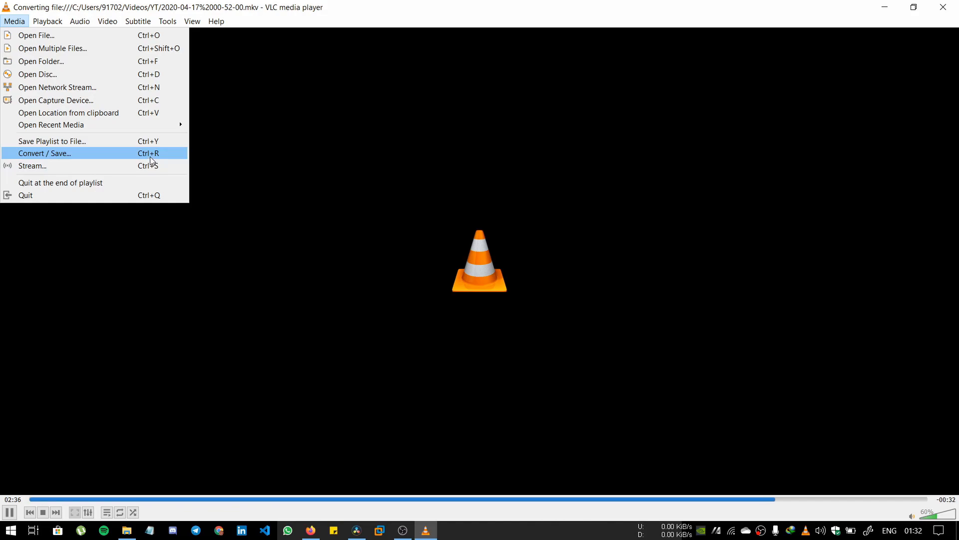
mouse_move(163, 162)
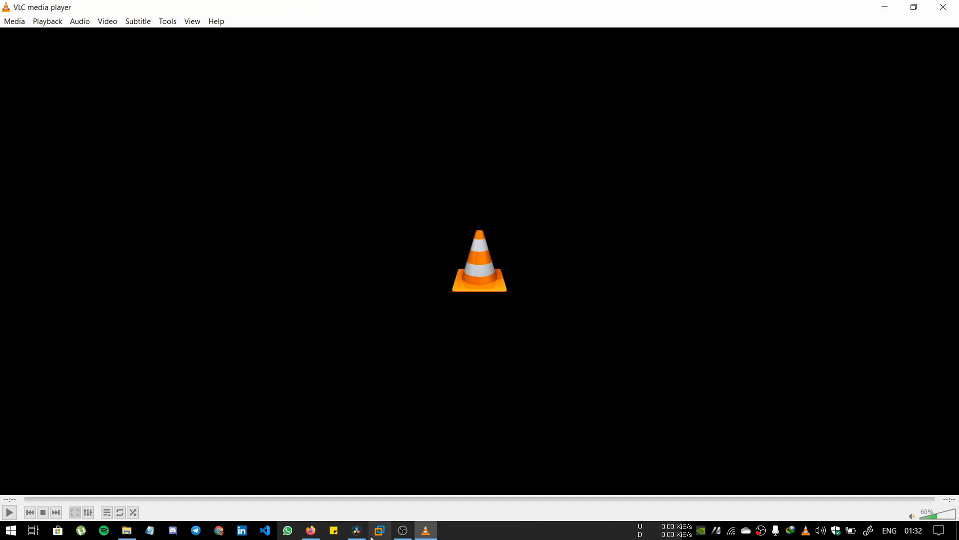
Step: Import 1.mp4 in DaVinci Resolve and accept the frame-rate mismatch prompt
left_click(357, 530)
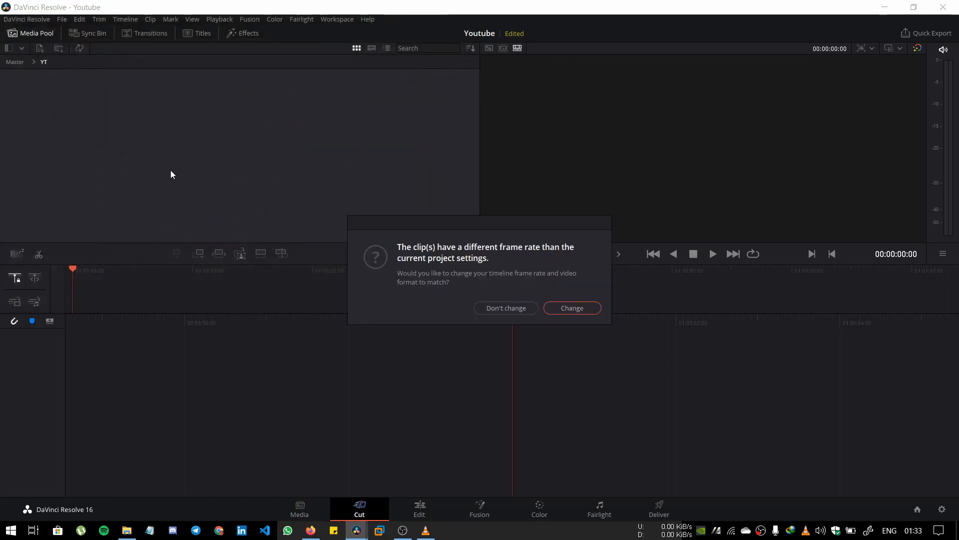
left_click(571, 308)
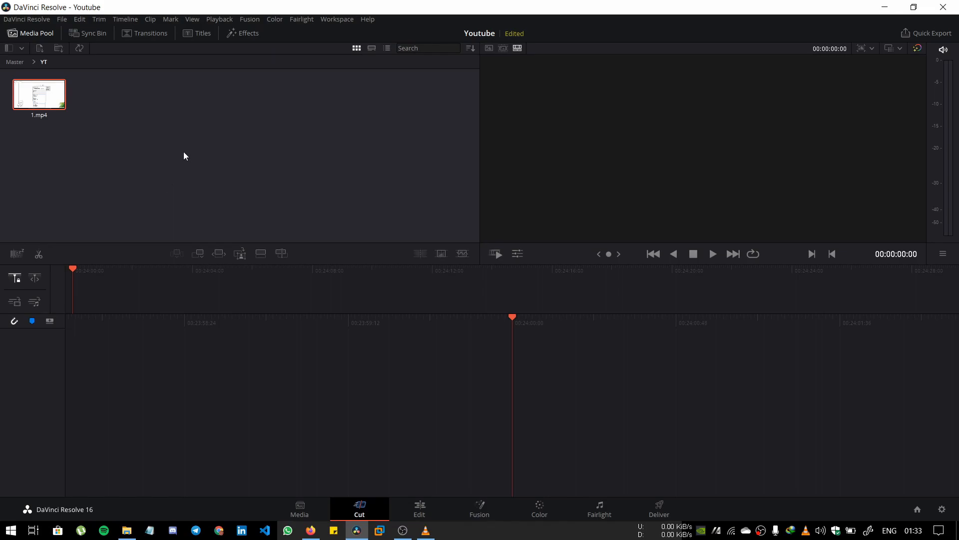
mouse_move(193, 153)
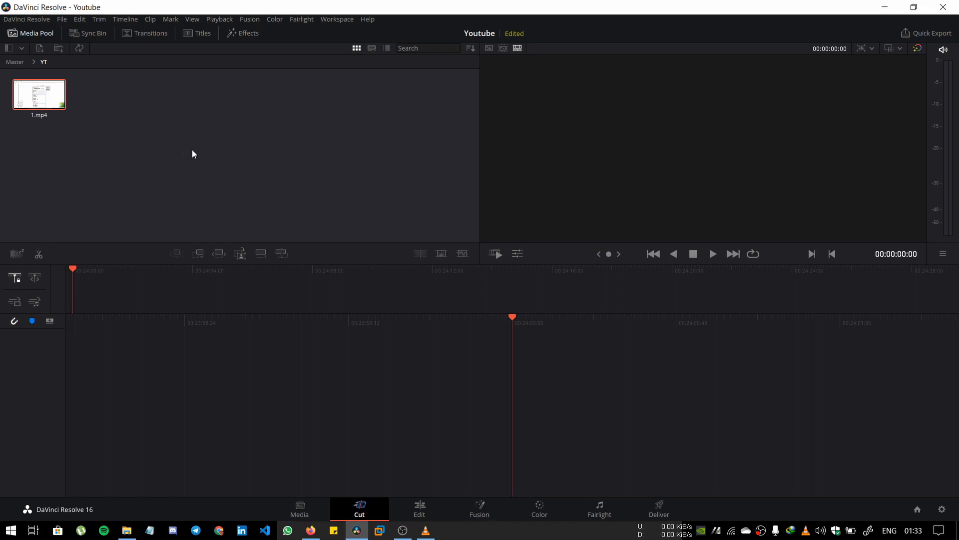
mouse_move(757, 534)
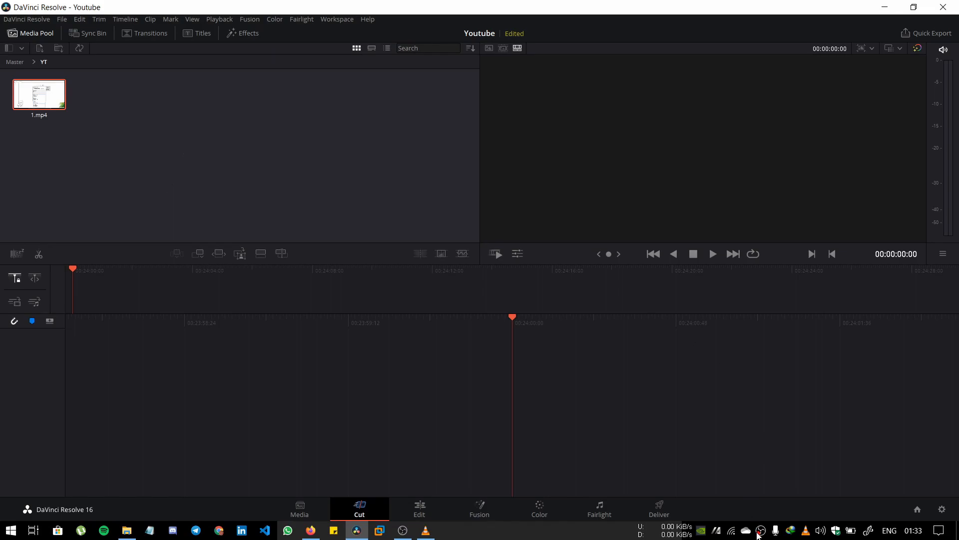